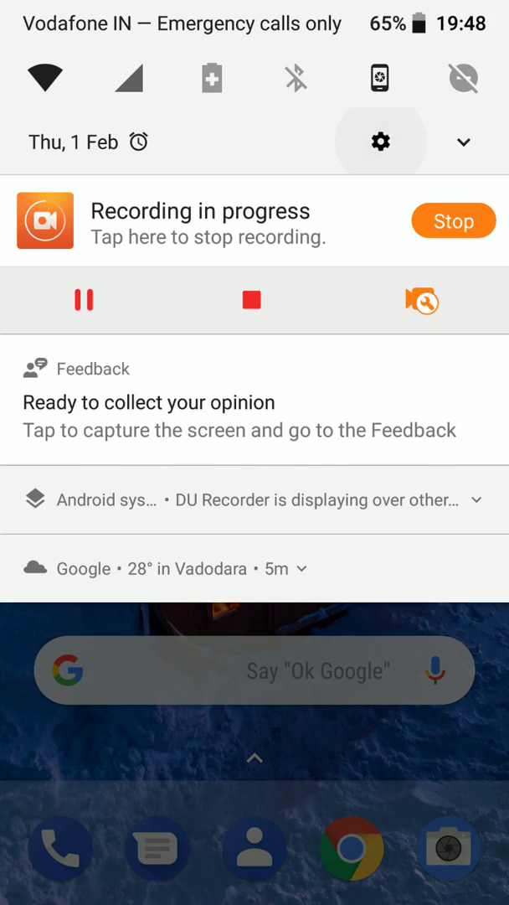
Step: Reach Apps & notifications in Settings and show the All apps list
{"action": "left_click", "coordinate": [381, 141]}
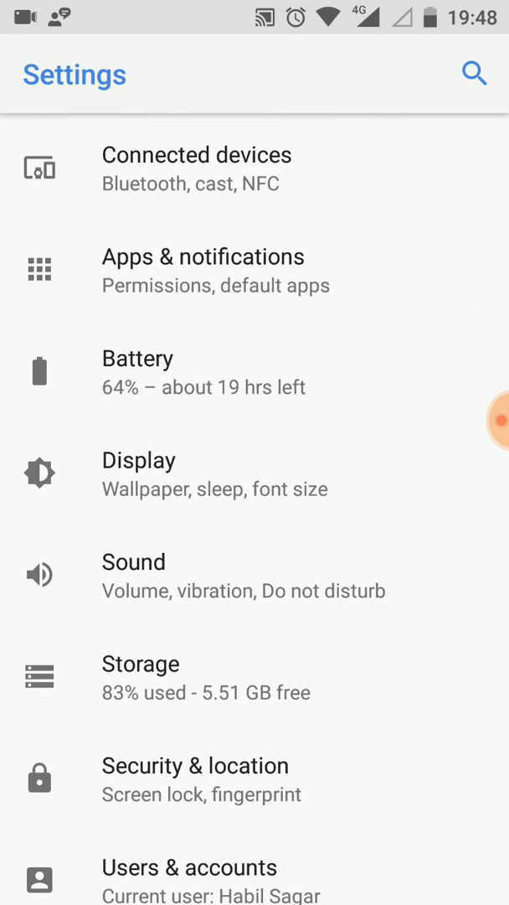
{"action": "left_click", "coordinate": [216, 270]}
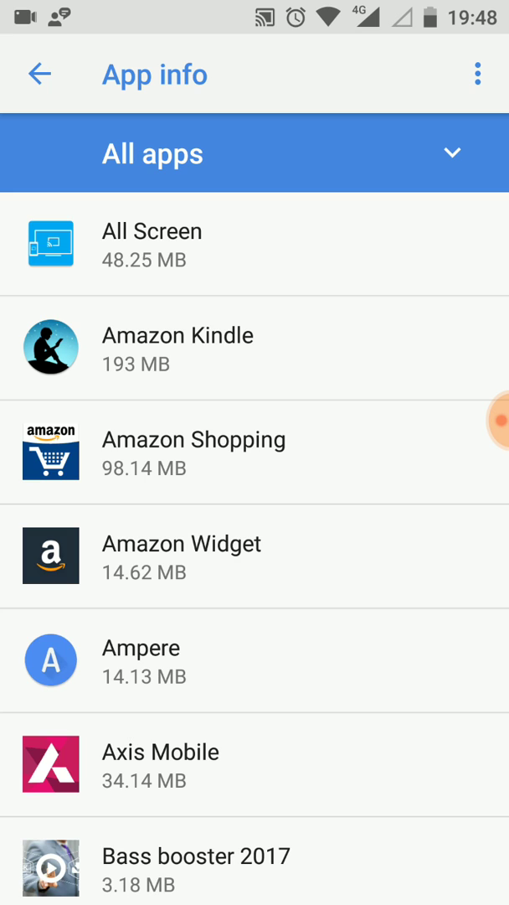
Step: Scroll the All apps list to Google Services Framework and show its app info page
{"action": "left_click", "coordinate": [479, 73]}
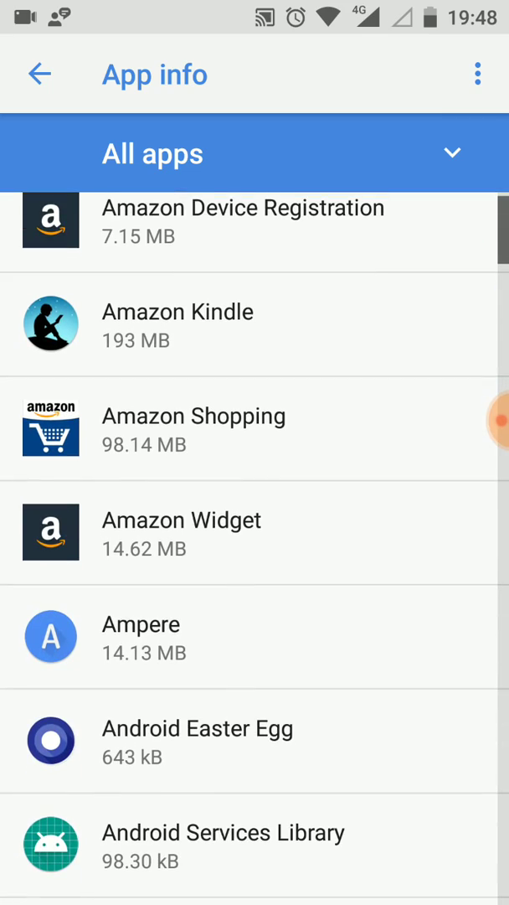
{"action": "scroll", "scroll_direction": "down", "scroll_amount": 3}
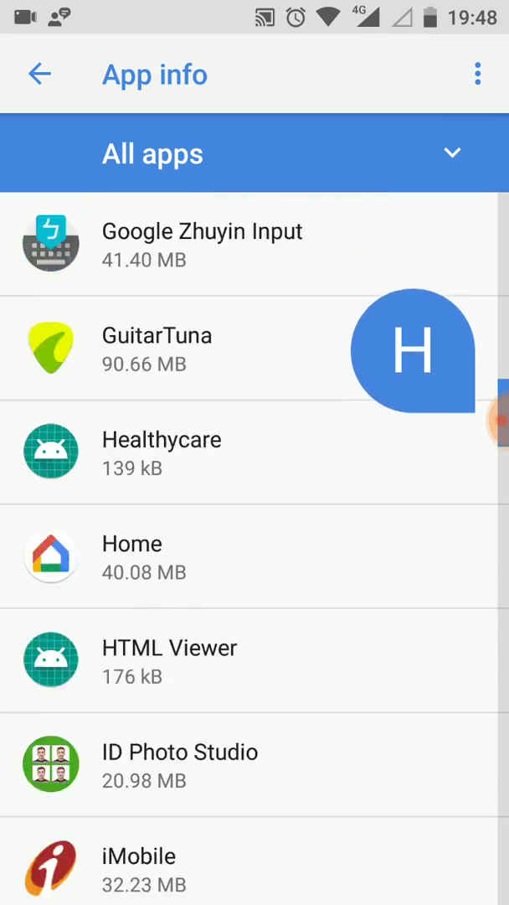
{"action": "scroll", "scroll_direction": "up", "scroll_amount": 3}
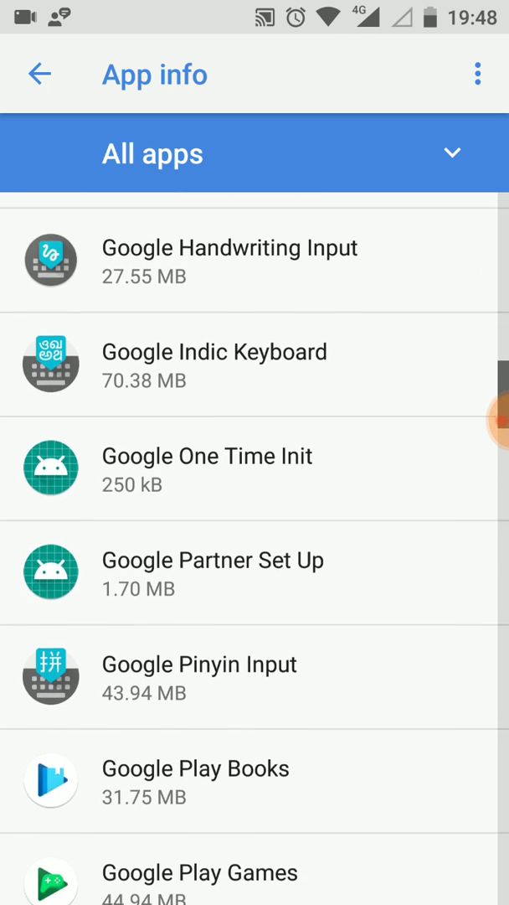
{"action": "scroll", "scroll_direction": "down", "scroll_amount": 3}
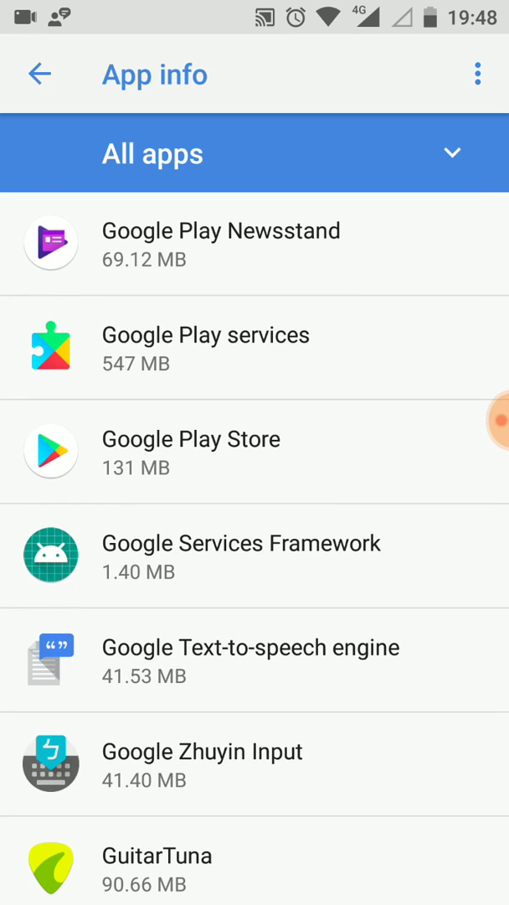
{"action": "left_click", "coordinate": [241, 554]}
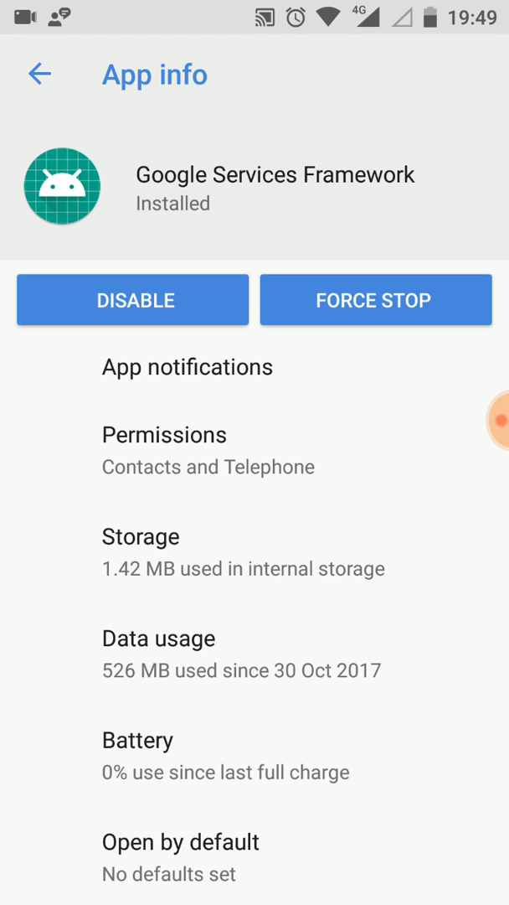
Step: Clear all stored data of Google Services Framework from its Storage page, confirming the deletion
{"action": "left_click", "coordinate": [141, 536]}
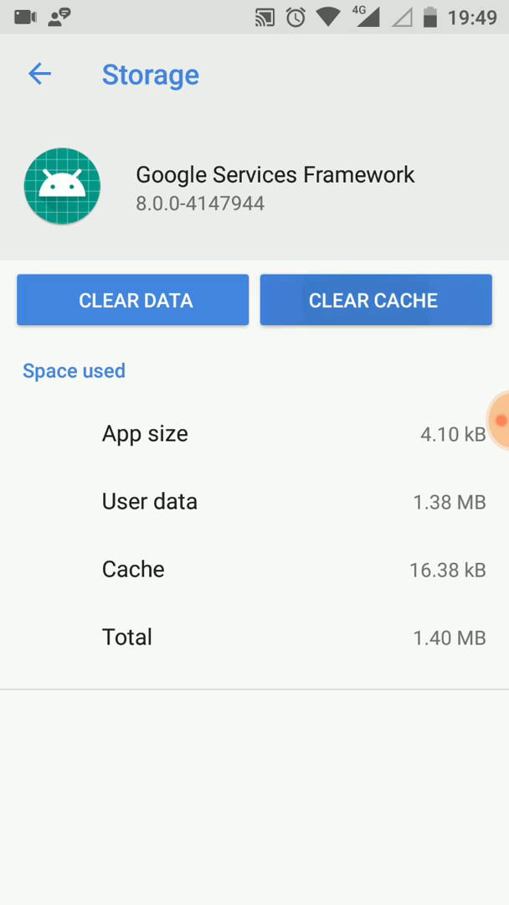
{"action": "left_click", "coordinate": [131, 300]}
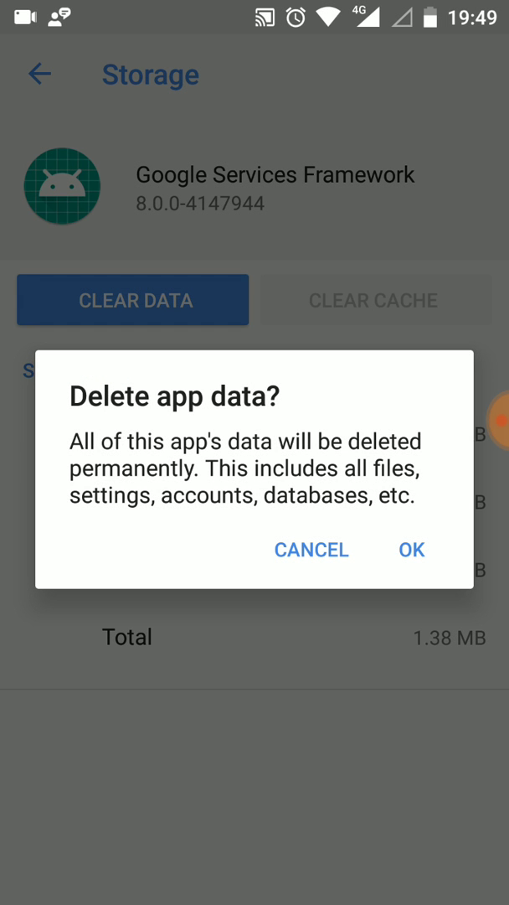
{"action": "left_click", "coordinate": [412, 549]}
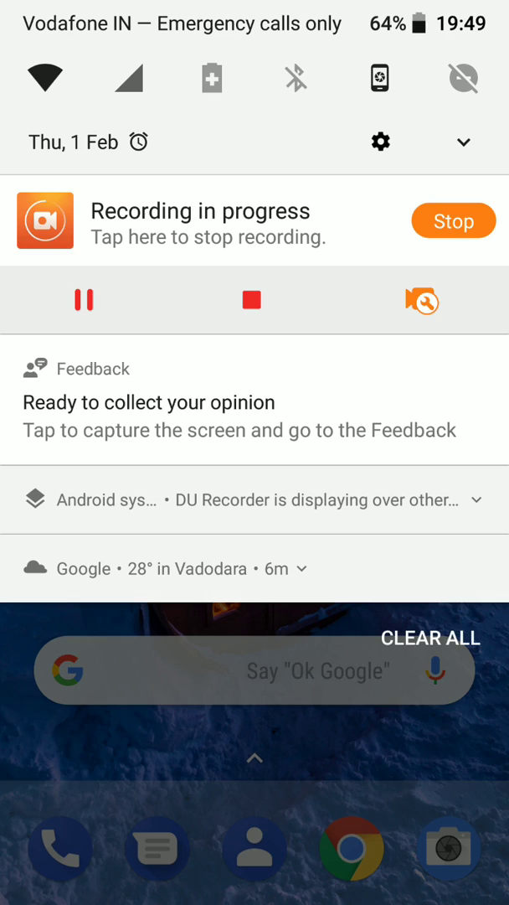
Step: Go to System > System update to show the paused update download with its resume option
{"action": "left_click", "coordinate": [380, 140]}
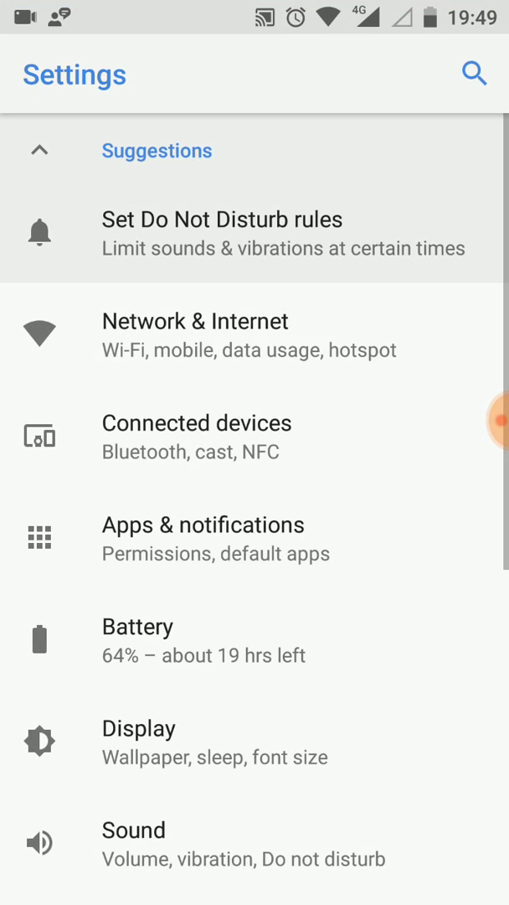
{"action": "scroll", "scroll_direction": "down", "scroll_amount": 3}
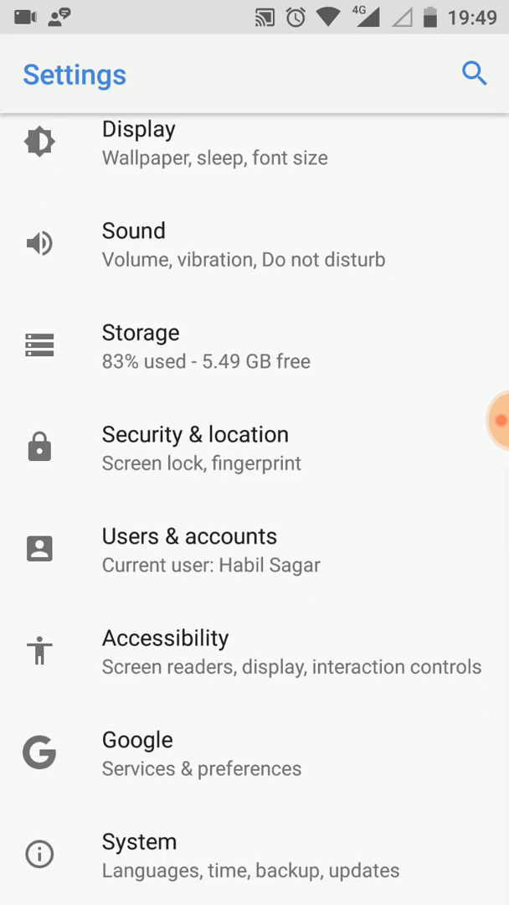
{"action": "left_click", "coordinate": [139, 841]}
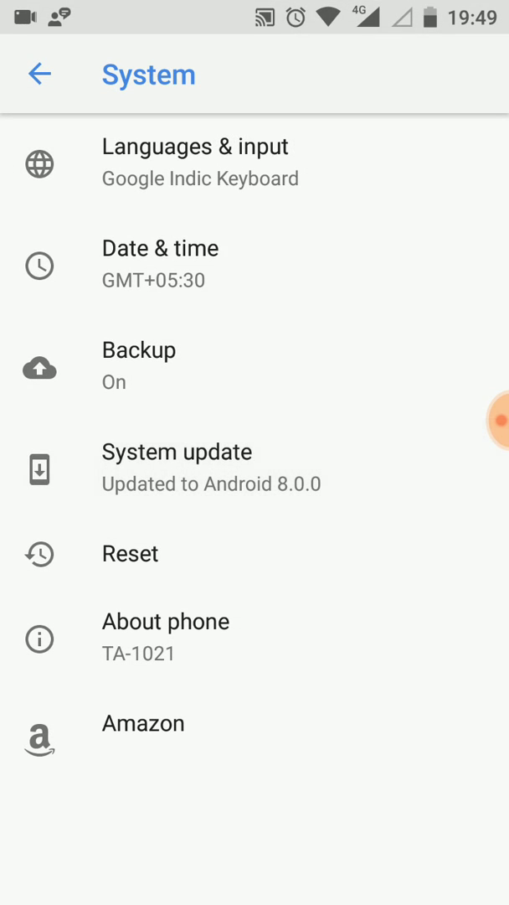
{"action": "left_click", "coordinate": [177, 465]}
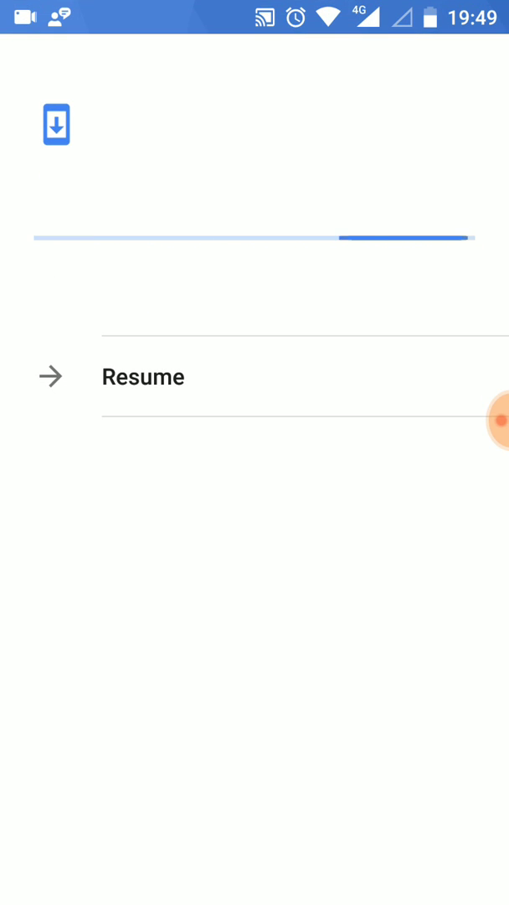